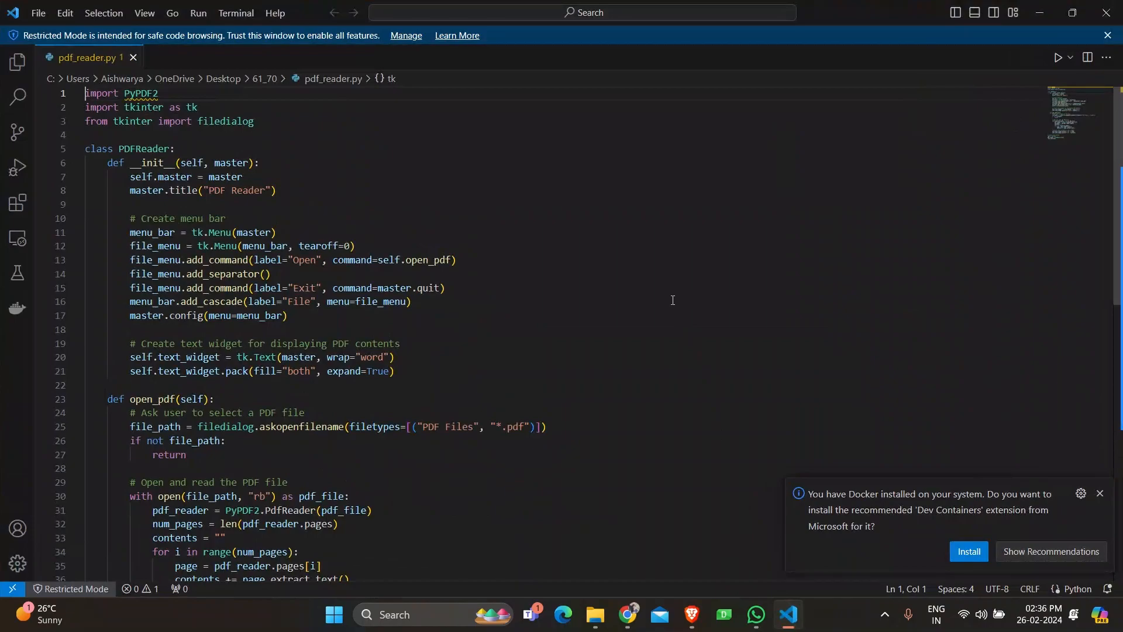
Enter 'python pdf_reader.py' in the Command Prompt opened in the 61_70 folder.
scroll("down", 3)
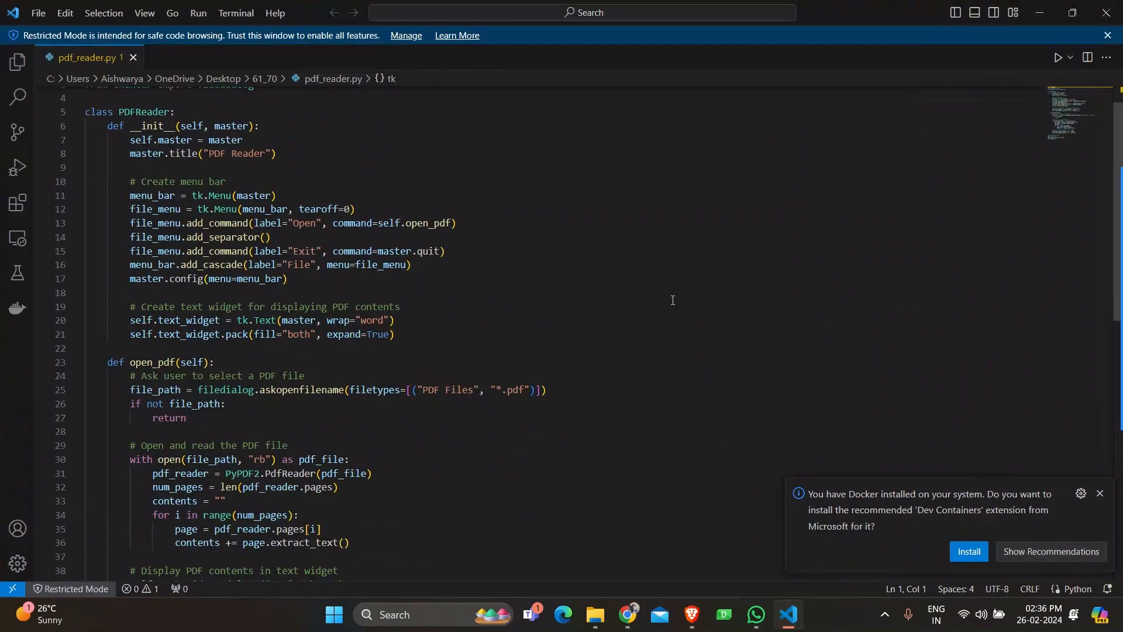
scroll("down", 3)
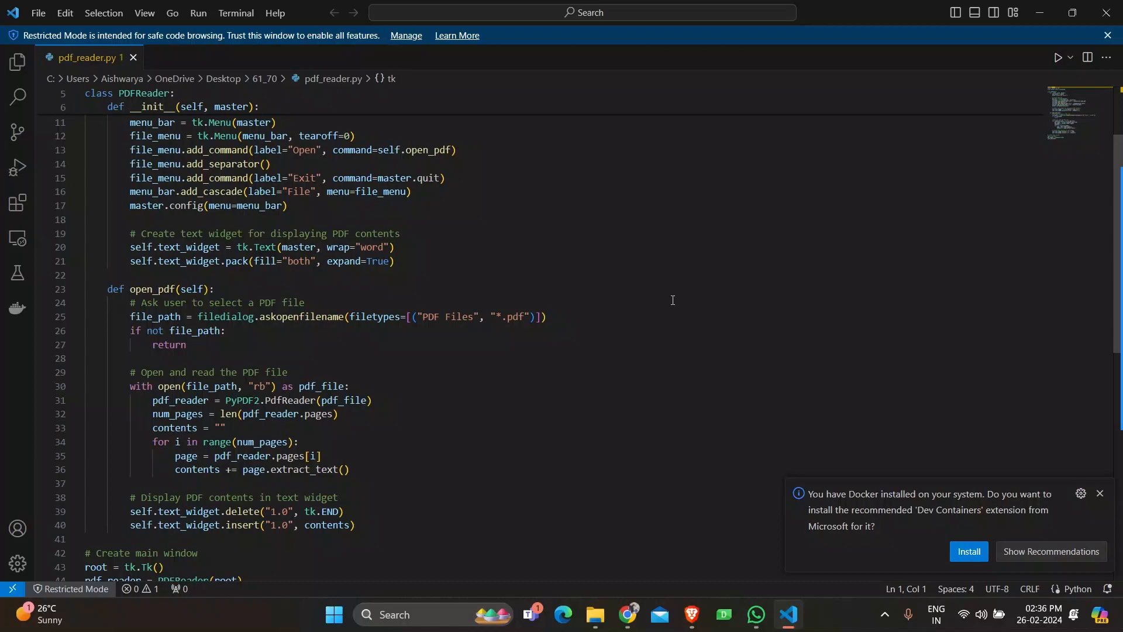
scroll("down", 3)
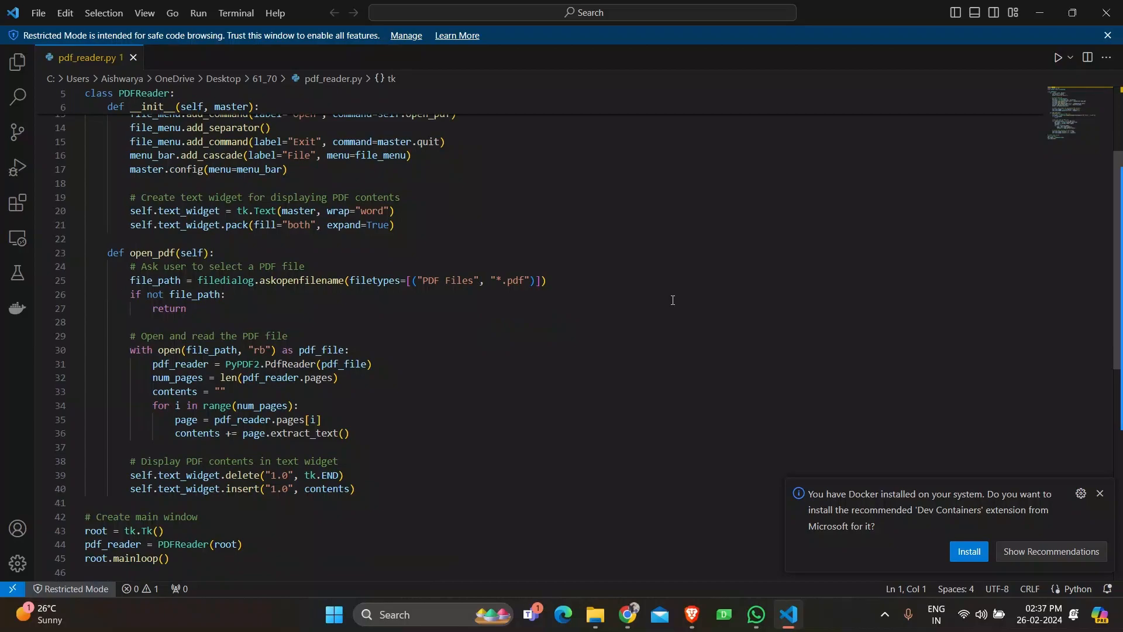
scroll("down", 3)
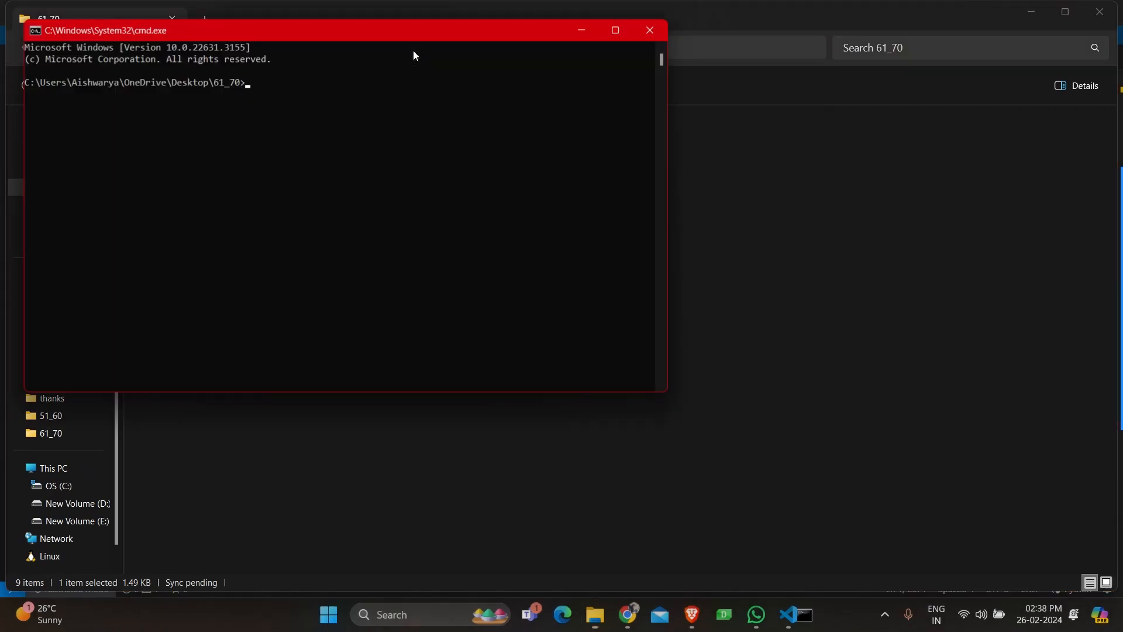
type("py")
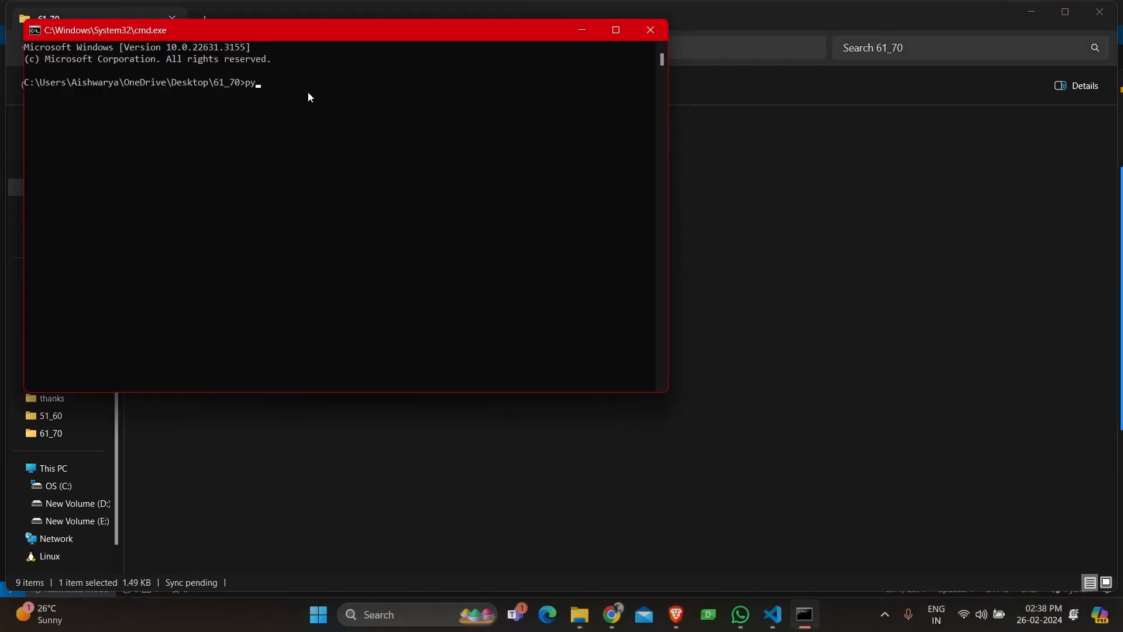
type("thon")
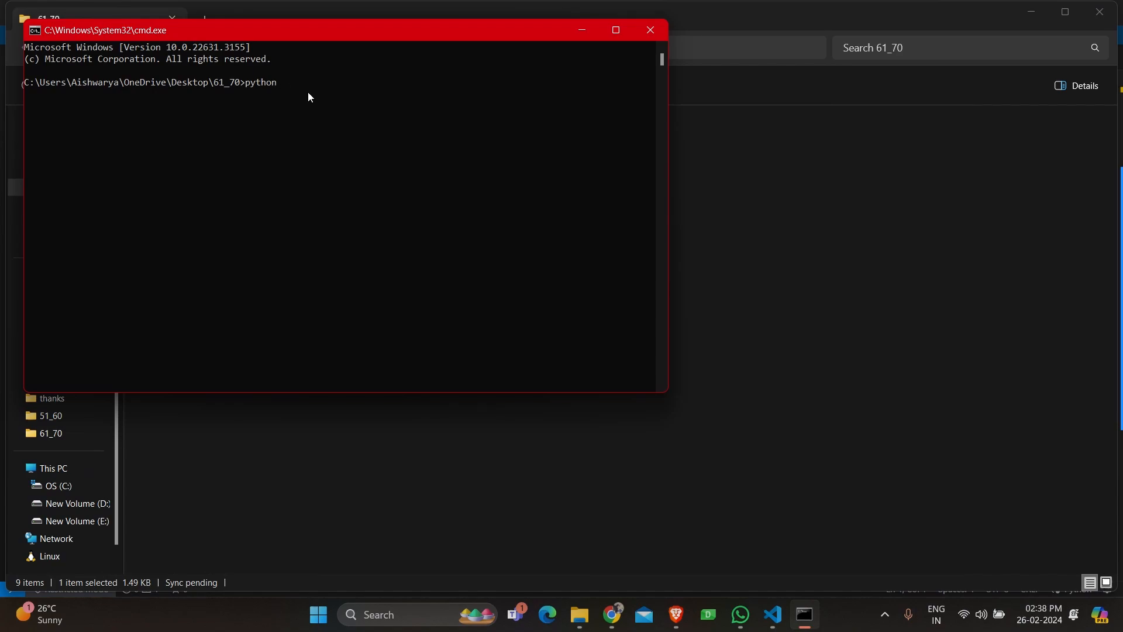
type("pdf_reader.py")
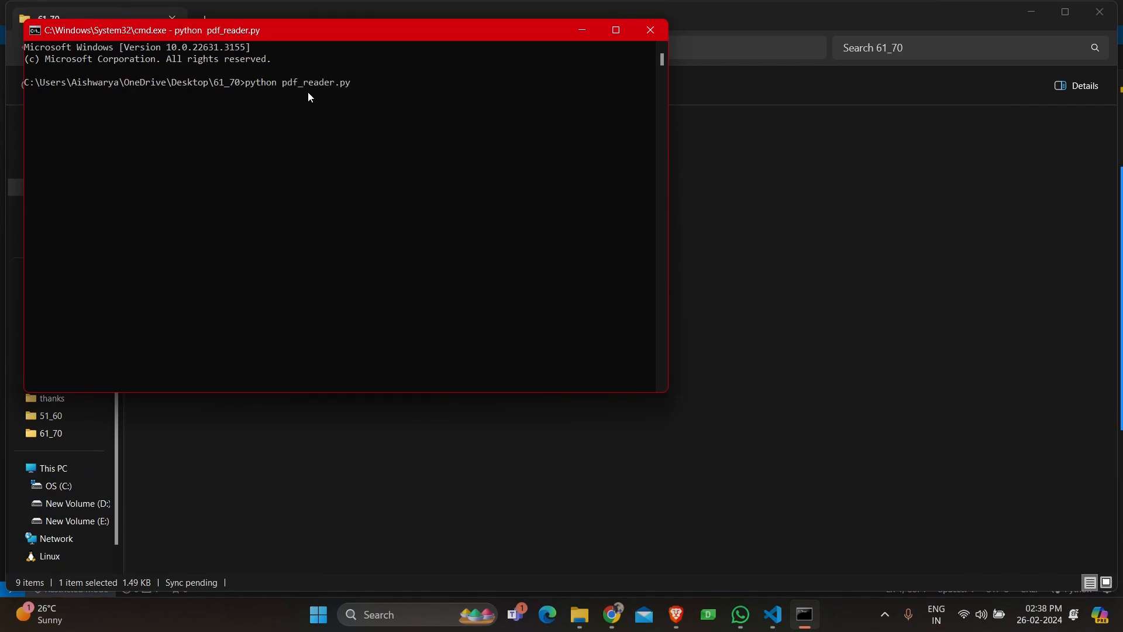
Open dad.pdf through File > Open to show its extracted text.
left_click(80, 92)
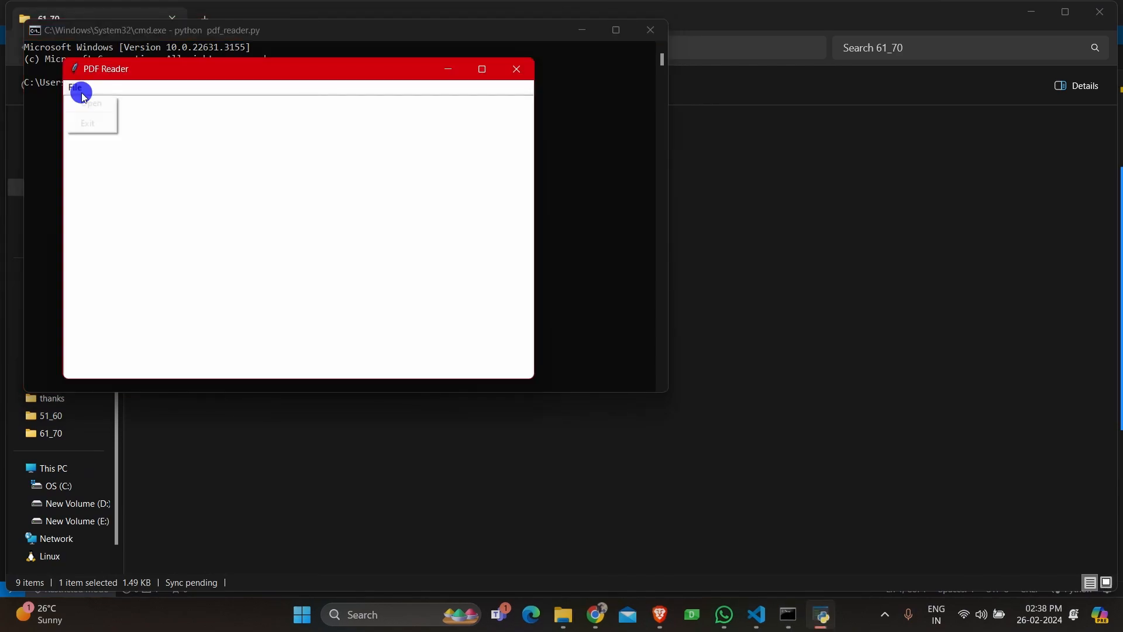
left_click(90, 103)
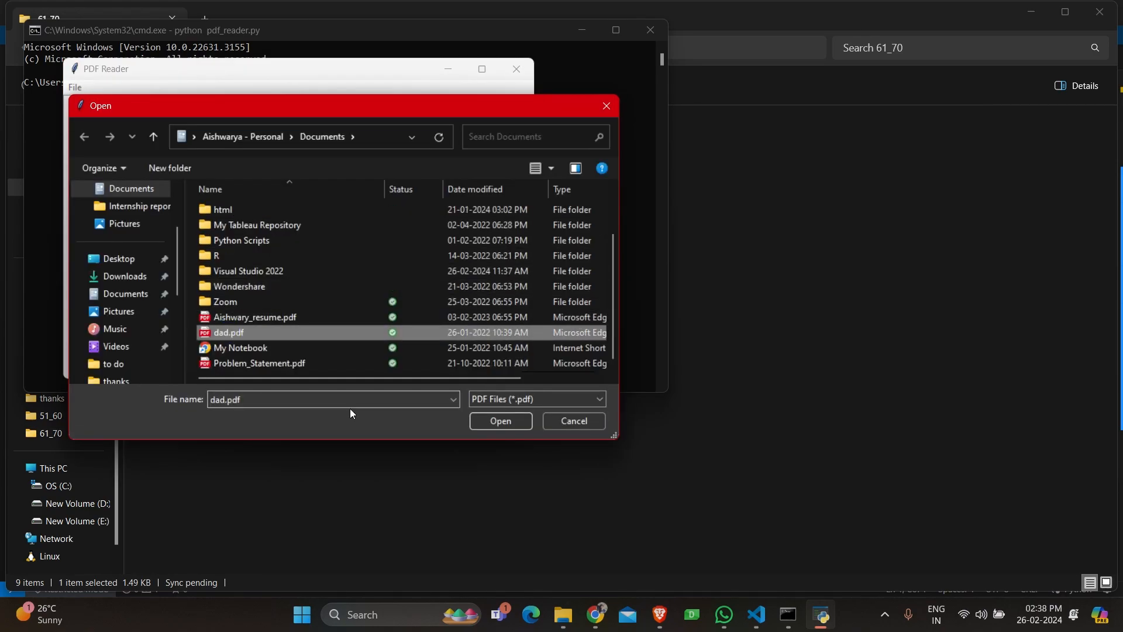
left_click(499, 421)
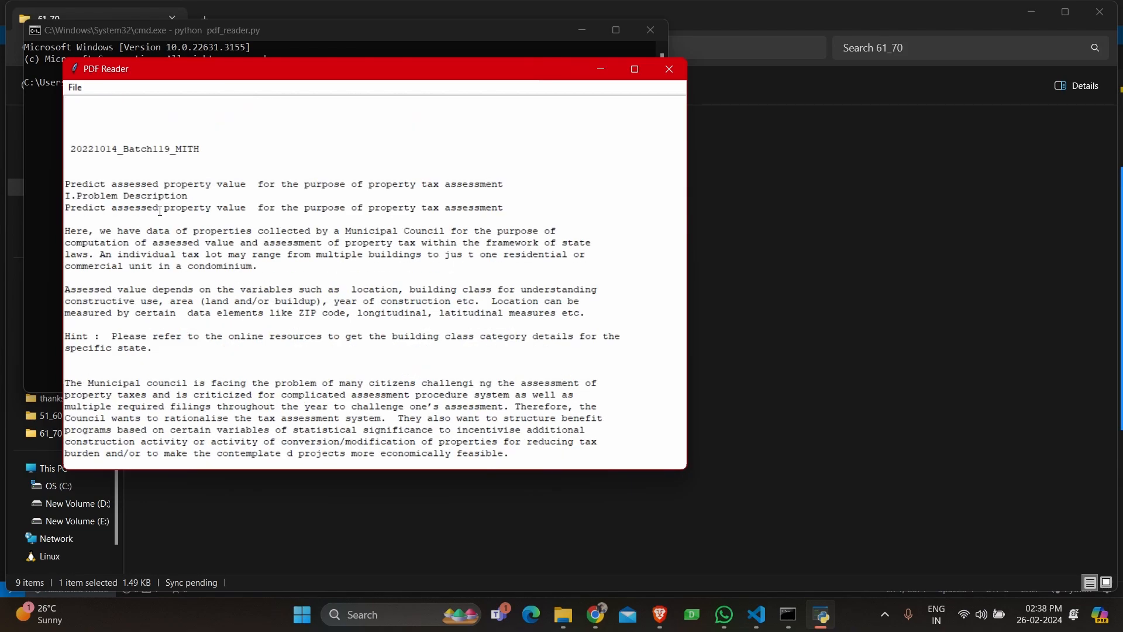
scroll("down", 3)
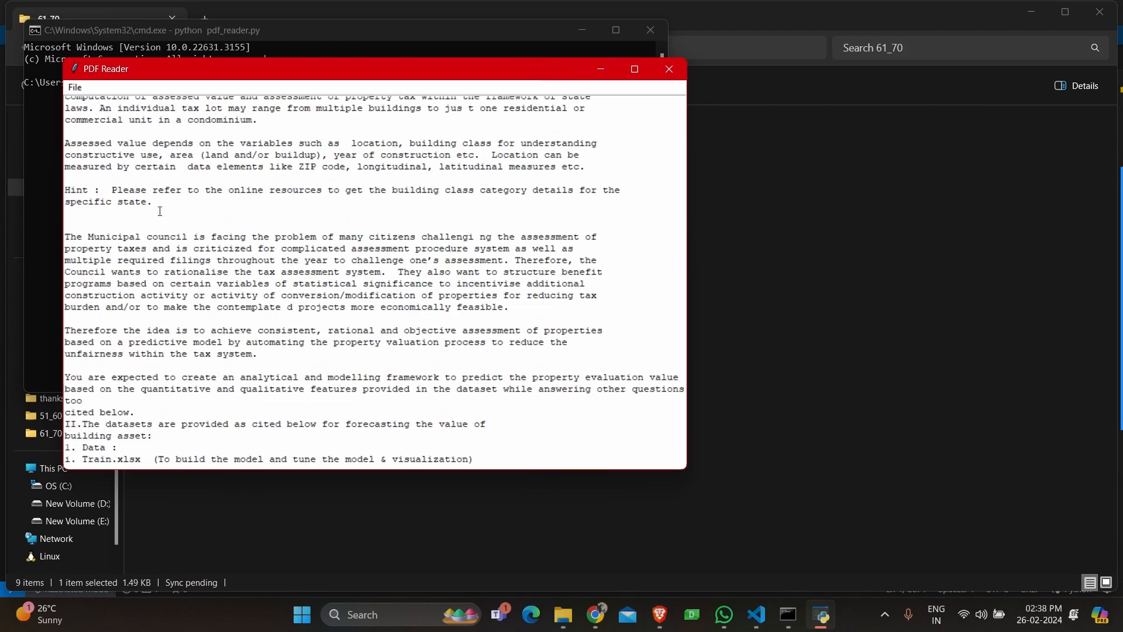
scroll("down", 3)
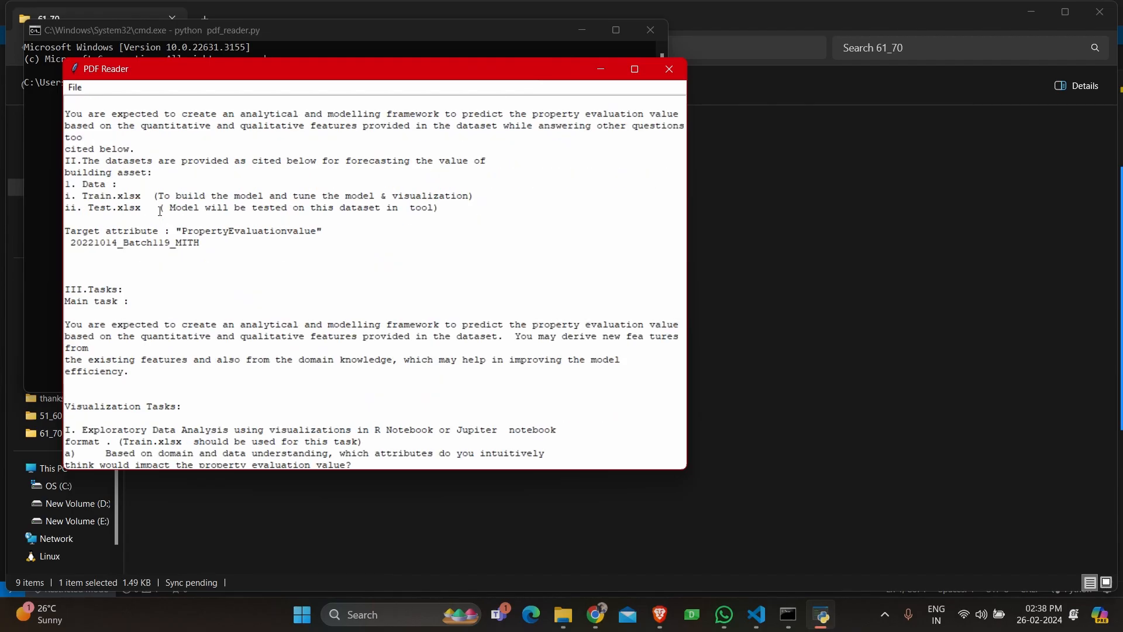